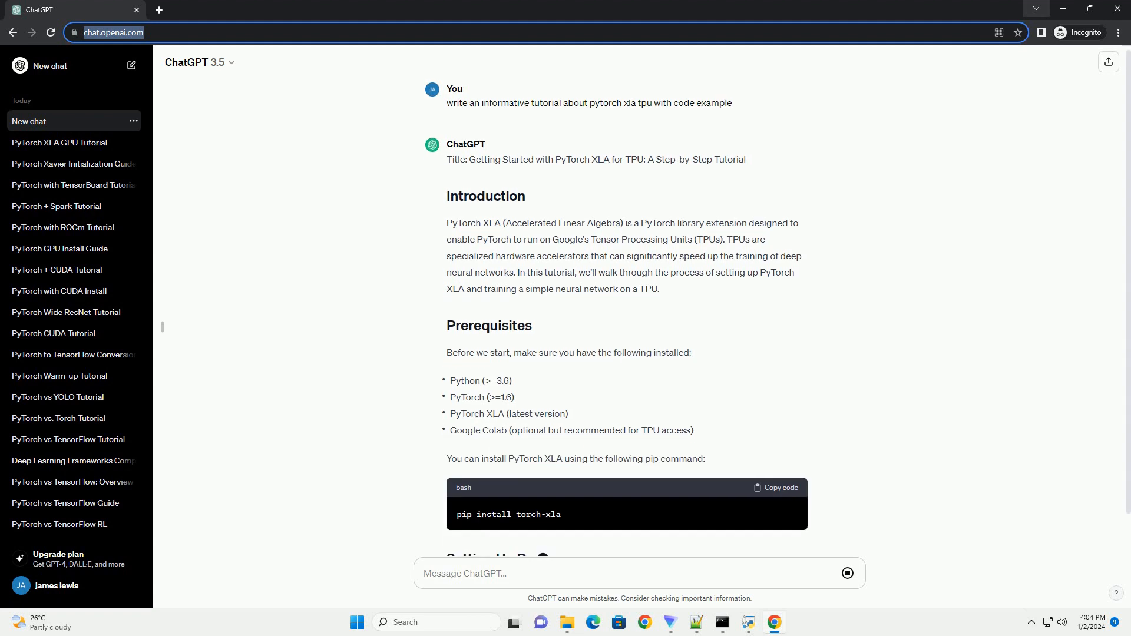
scroll(down, 3)
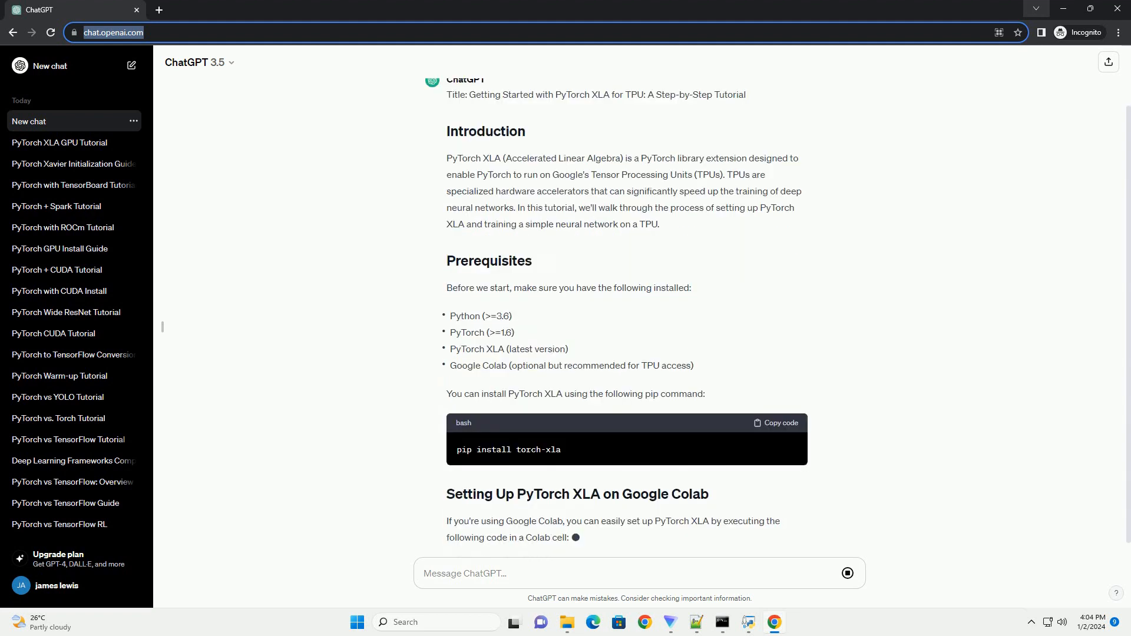
scroll(down, 3)
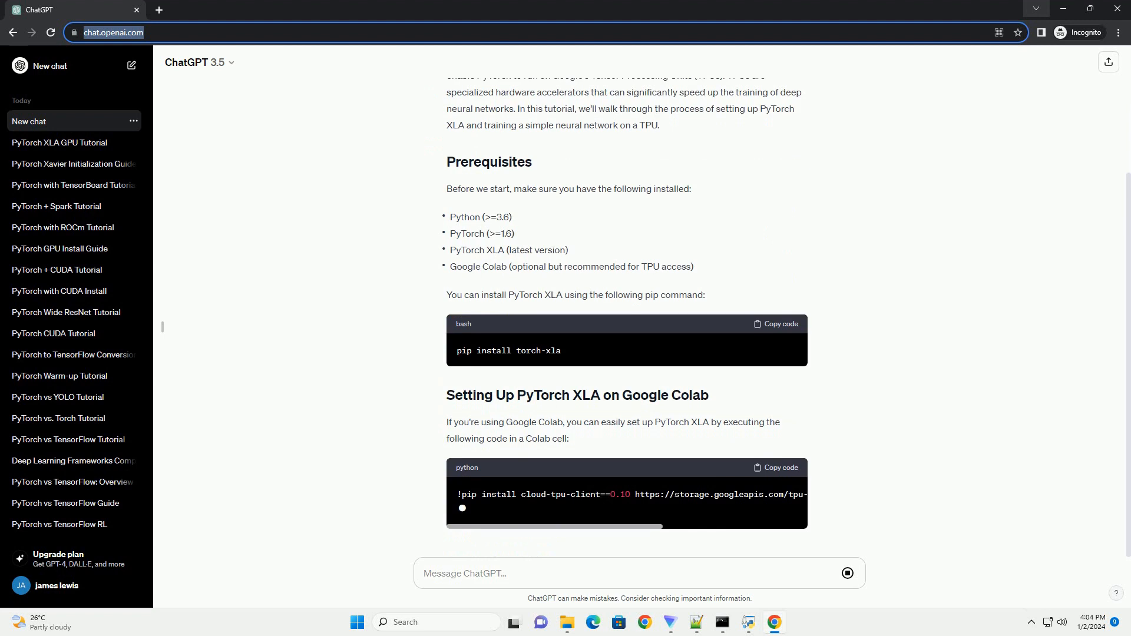
scroll(down, 3)
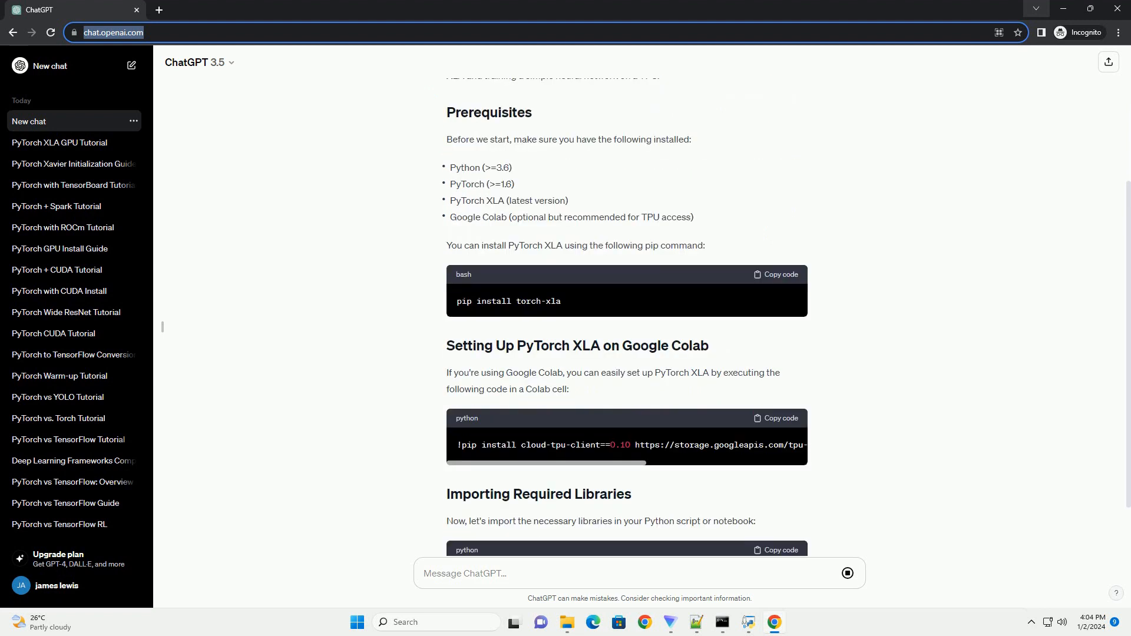
scroll(down, 3)
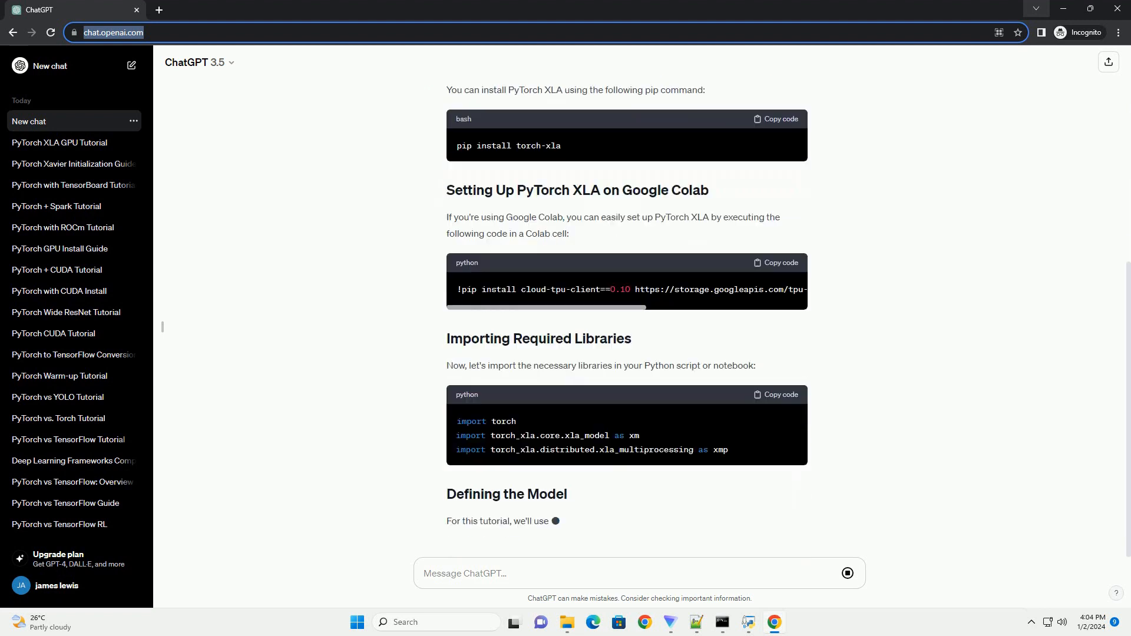
scroll(down, 3)
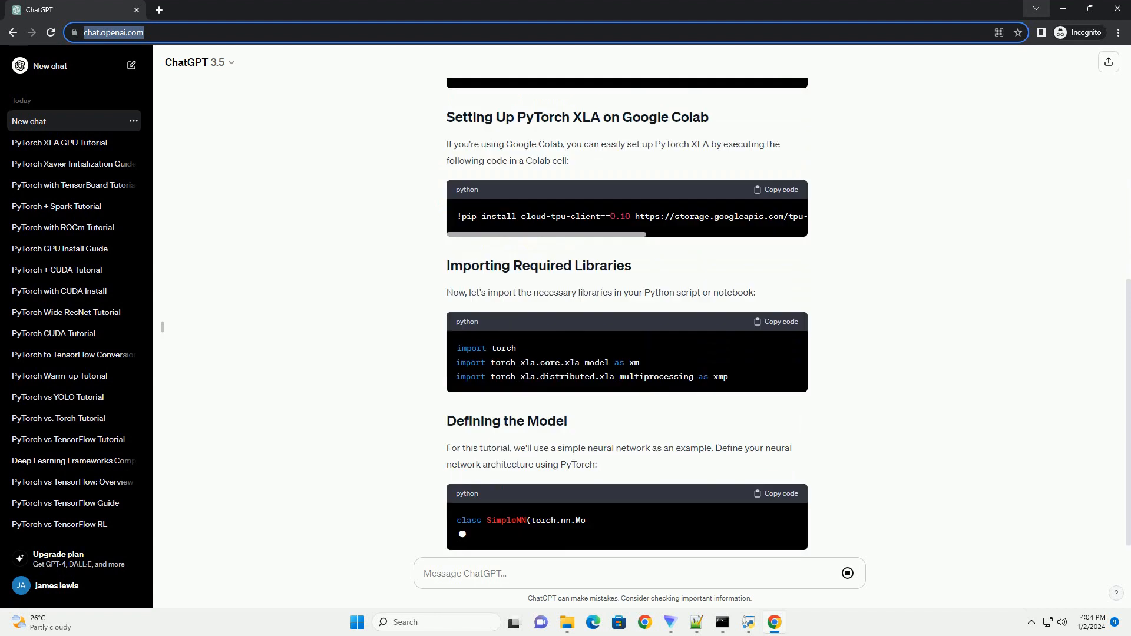
scroll(down, 3)
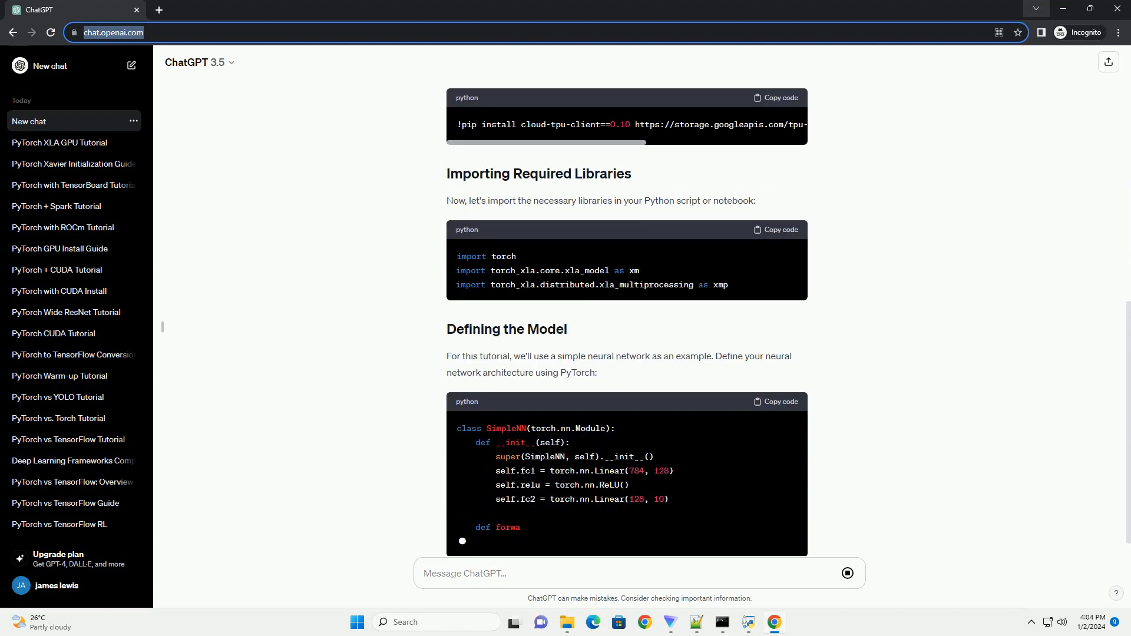
scroll(down, 3)
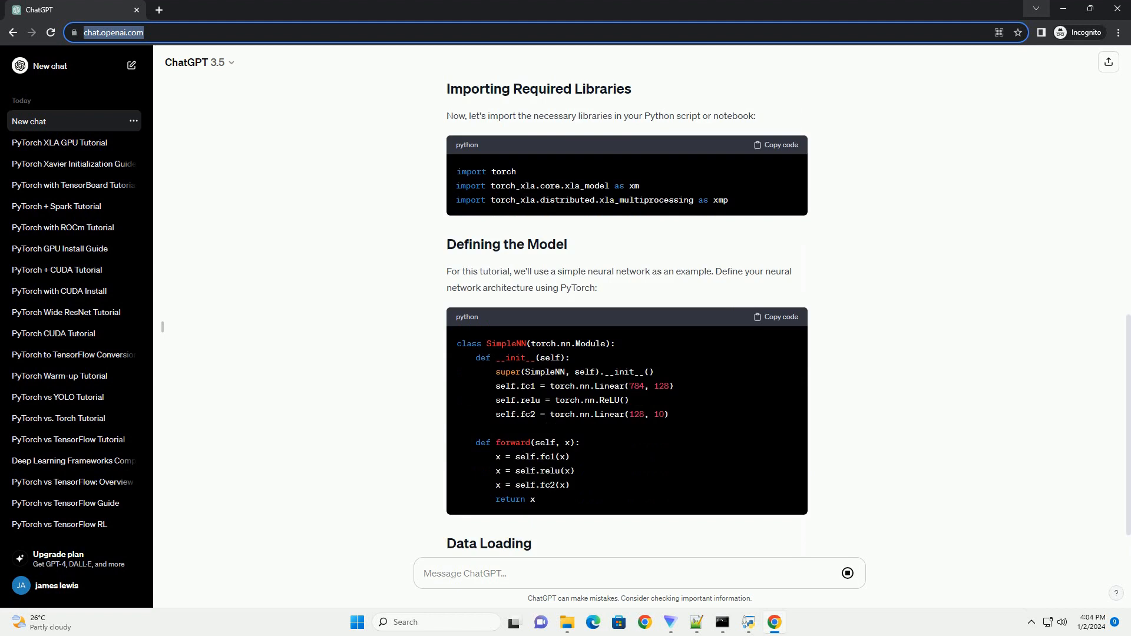
scroll(down, 3)
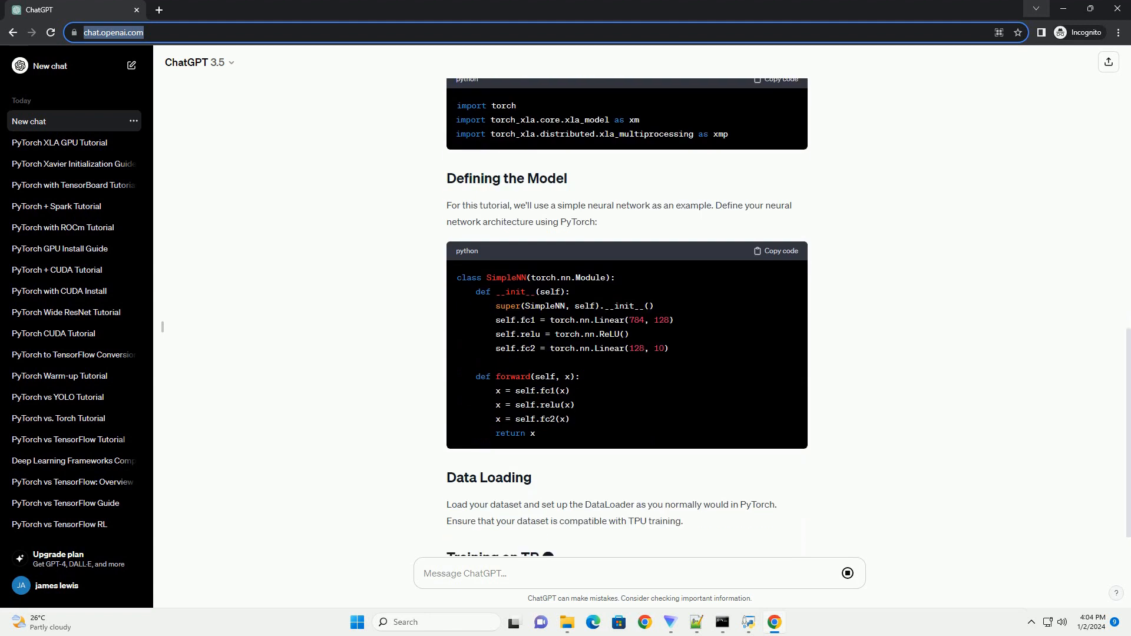
scroll(down, 3)
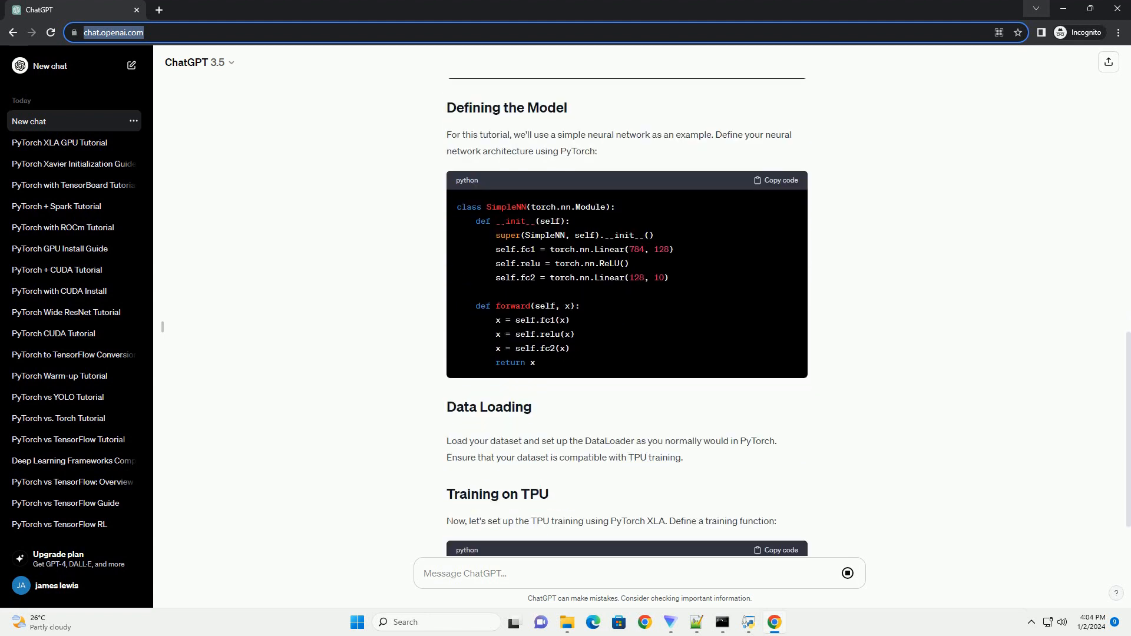
scroll(down, 3)
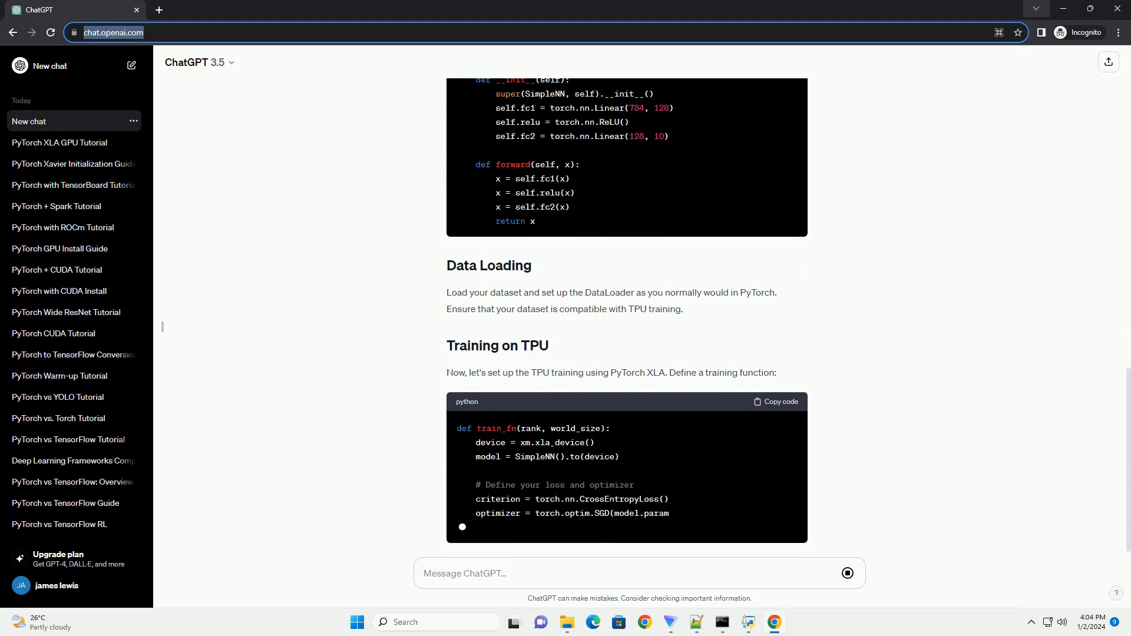
scroll(down, 3)
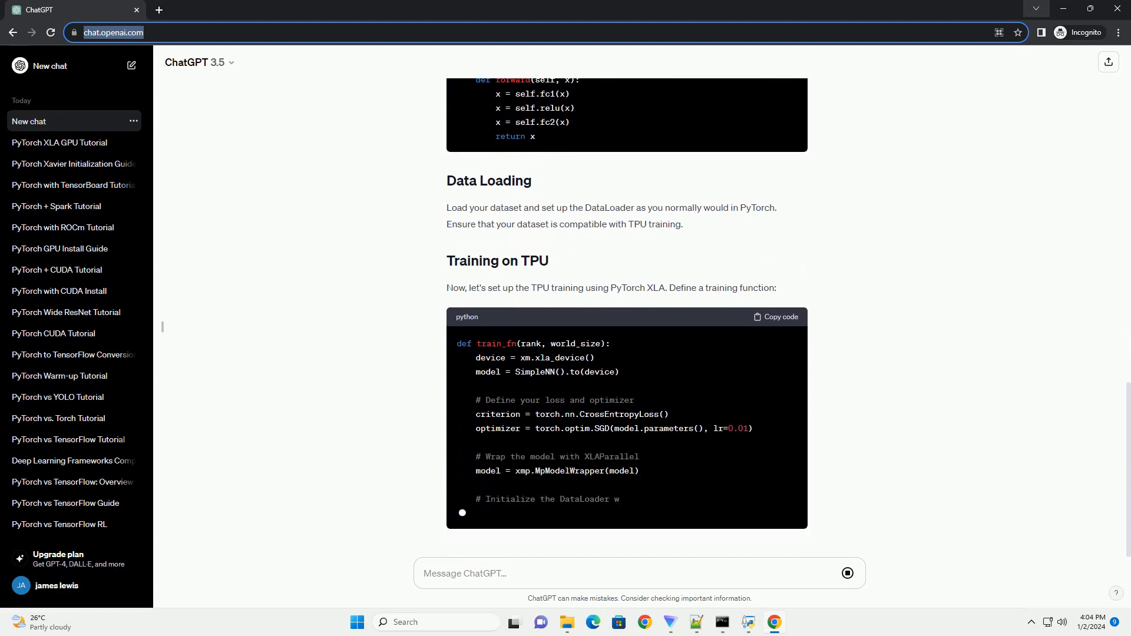
scroll(down, 3)
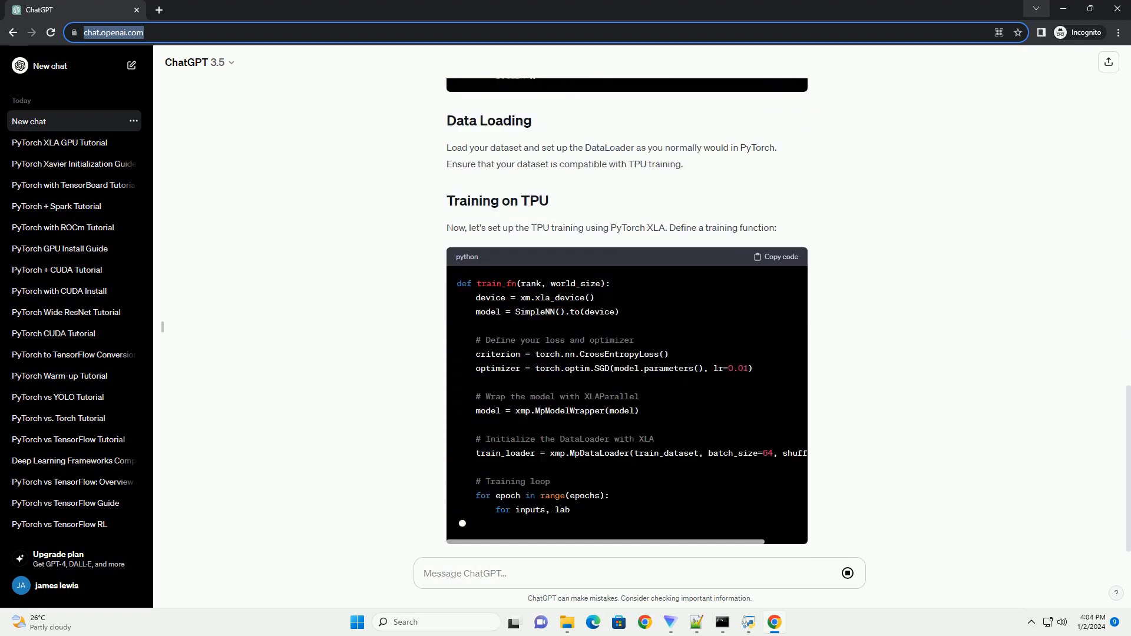
scroll(down, 3)
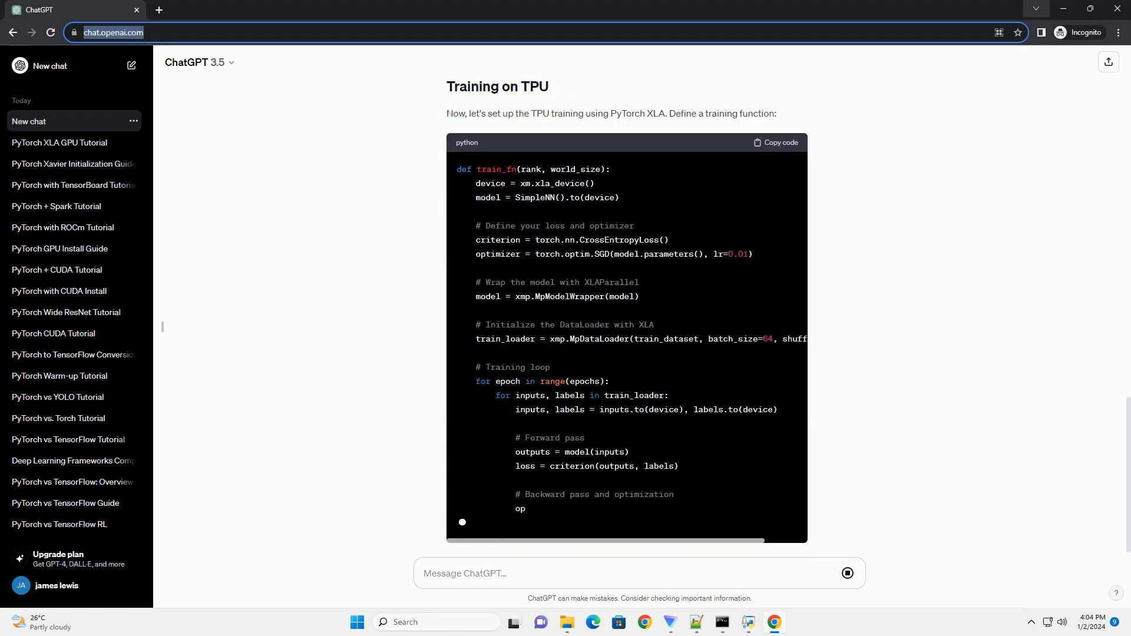
scroll(down, 3)
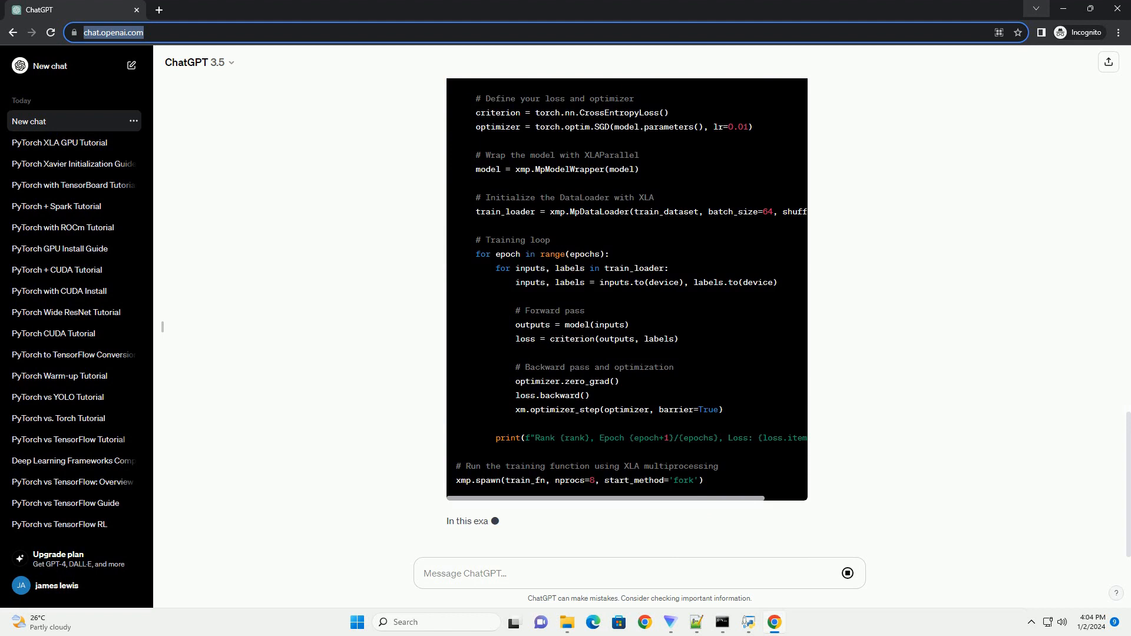
scroll(down, 3)
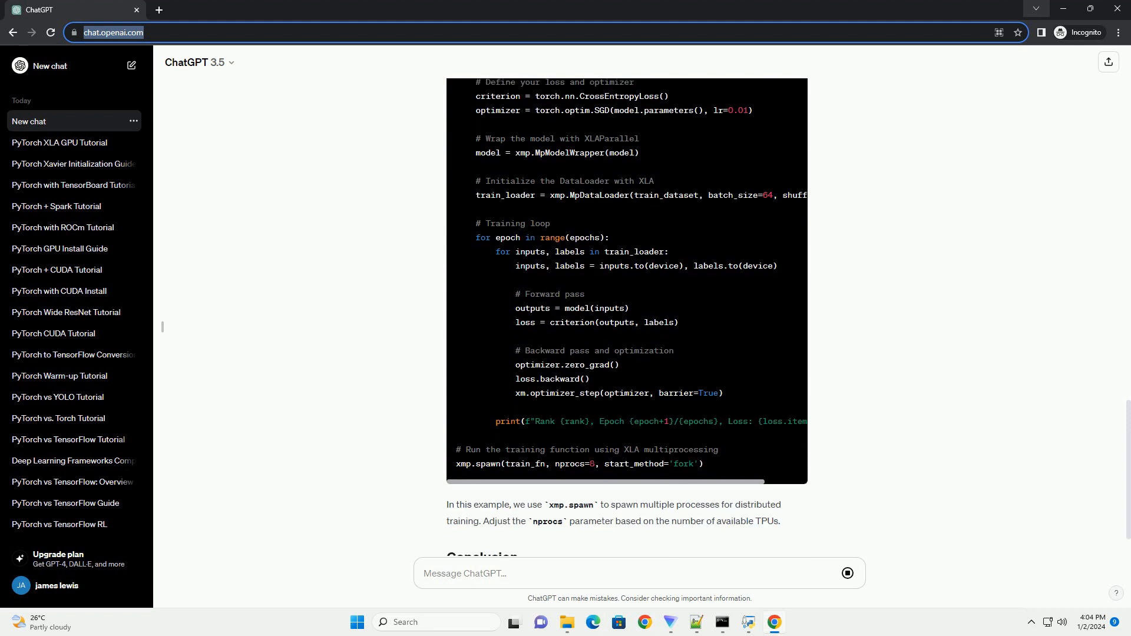
scroll(down, 3)
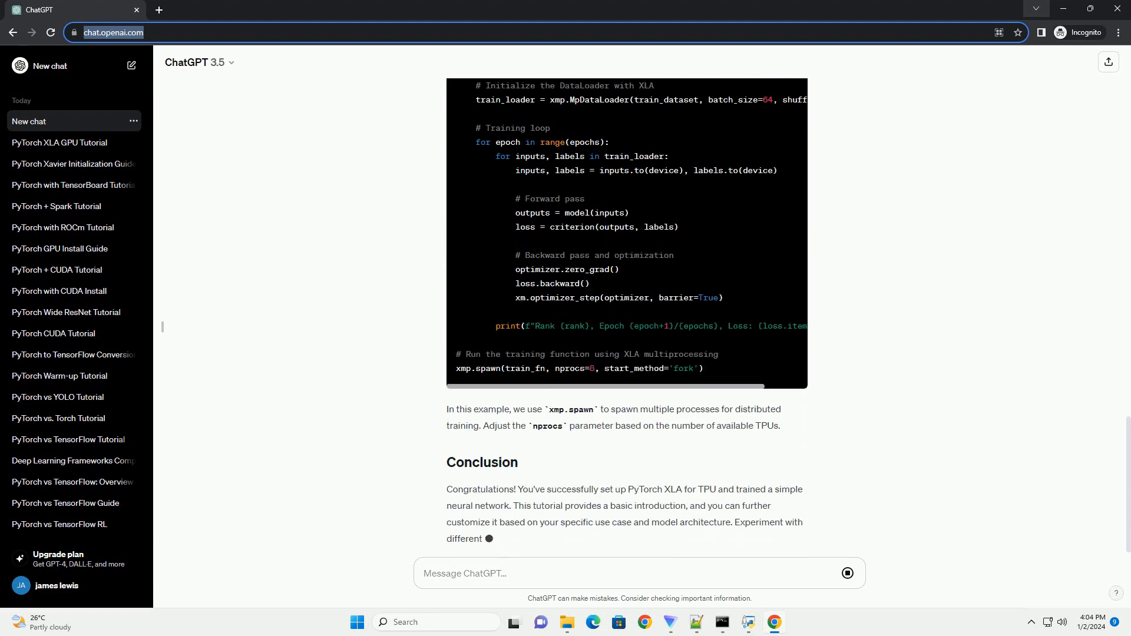